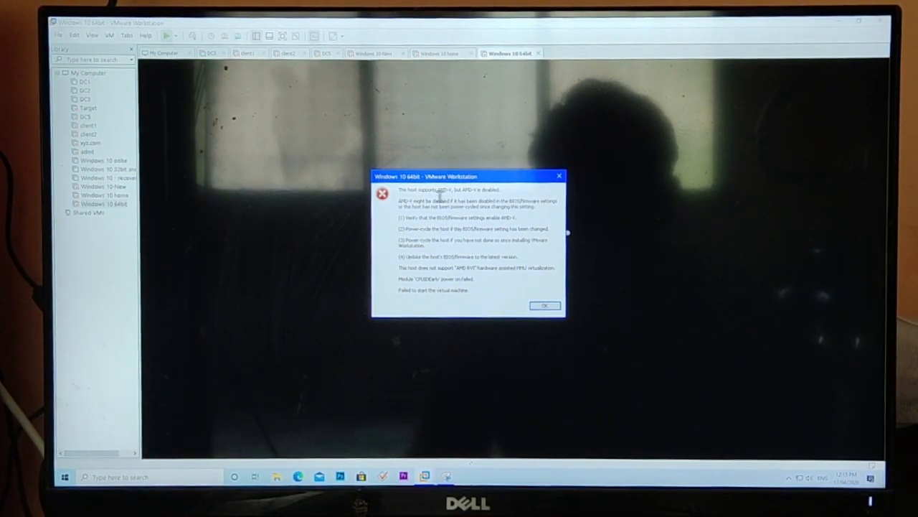
# - Dismiss the AMD-V error, close the virtual machine and restart into BIOS setup
pyautogui.rightClick(431, 201)
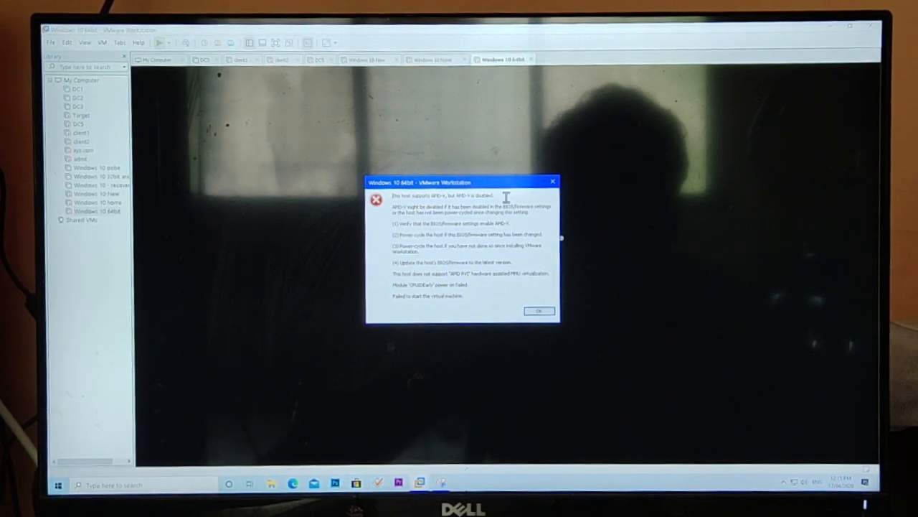
pyautogui.click(539, 311)
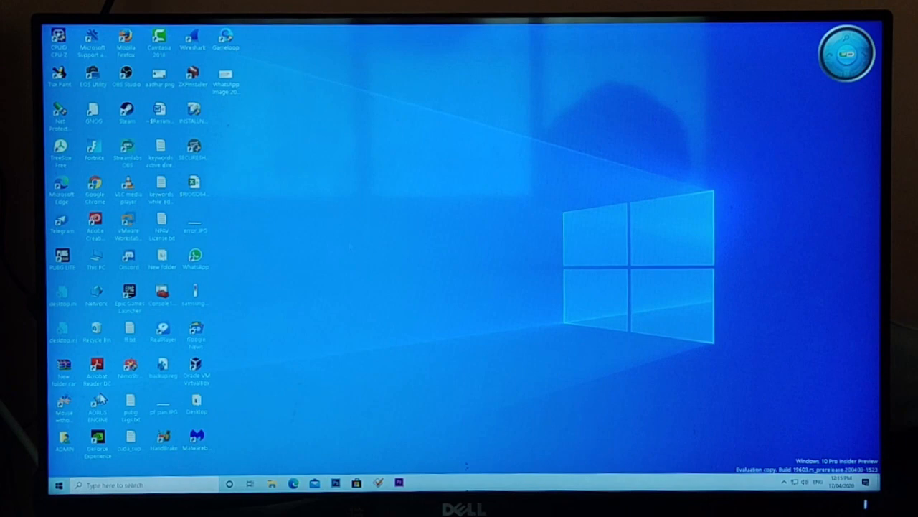
pyautogui.click(59, 484)
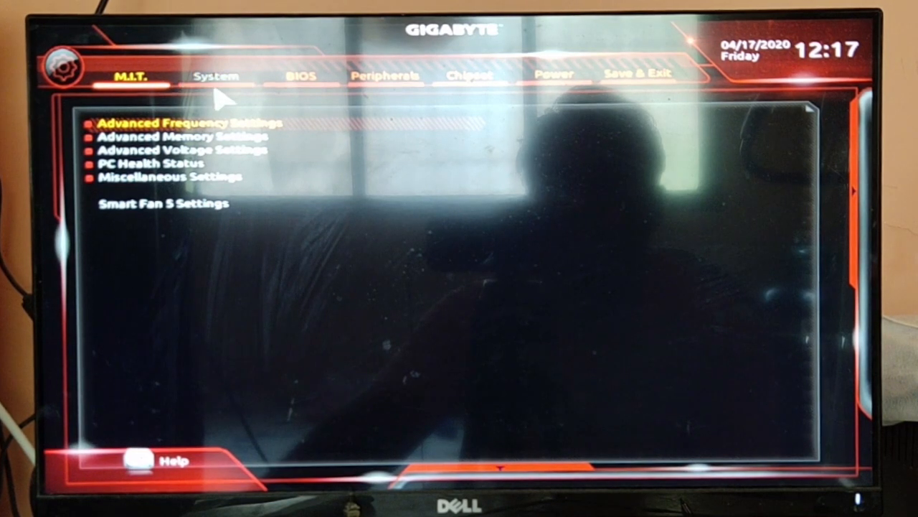
# - Review the System information page, then return to M.I.T. Advanced Frequency Settings
pyautogui.click(215, 75)
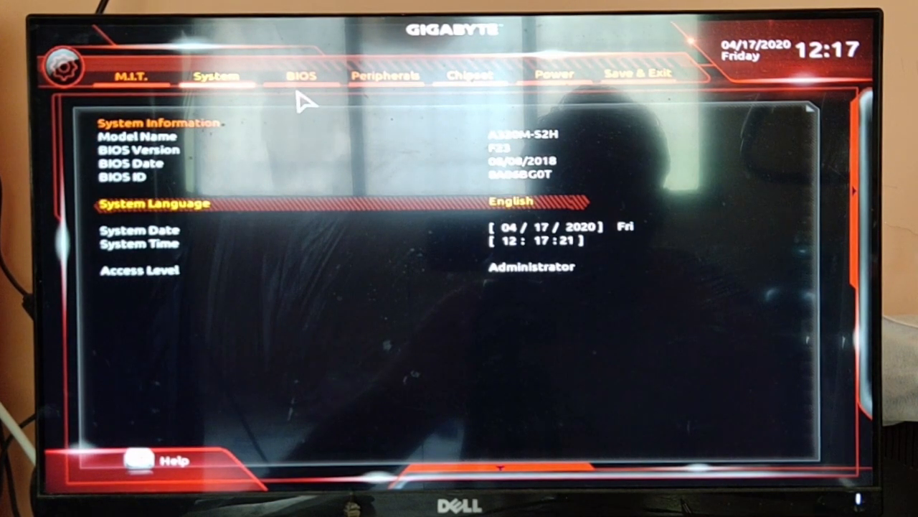
pyautogui.click(386, 76)
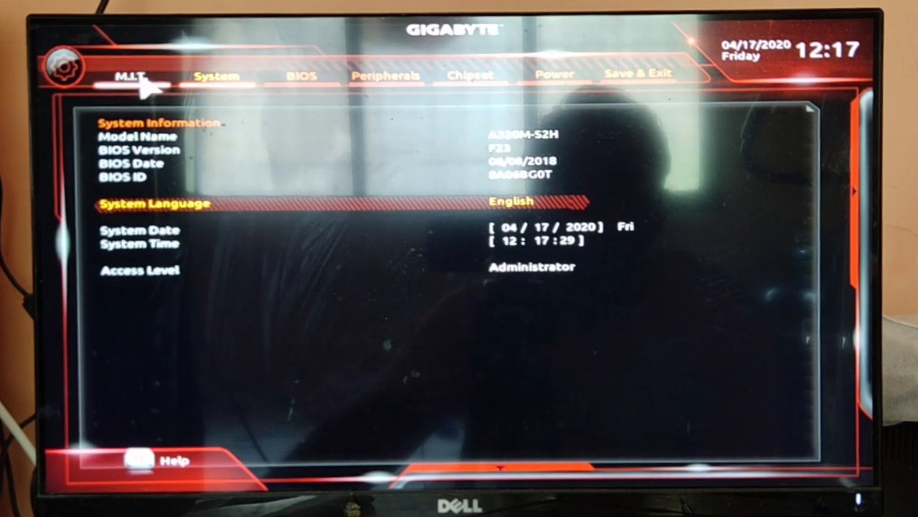
pyautogui.click(129, 76)
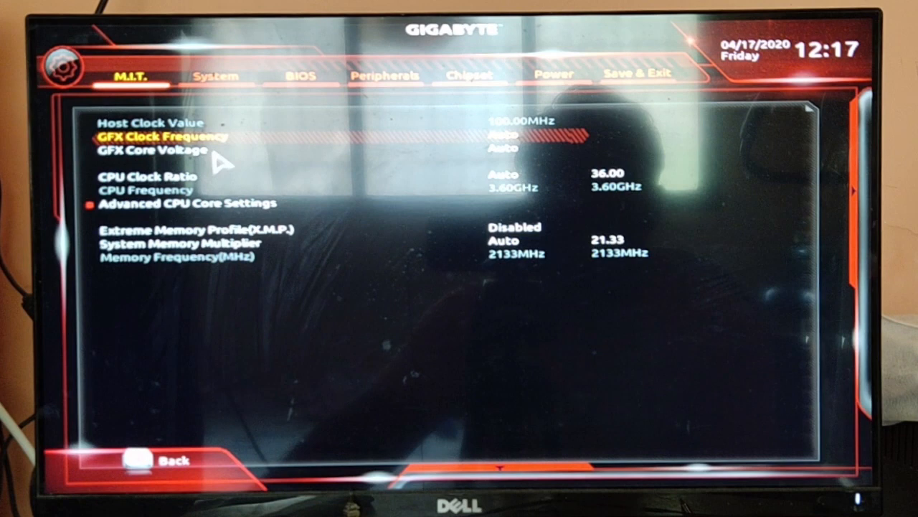
pyautogui.moveTo(190, 215)
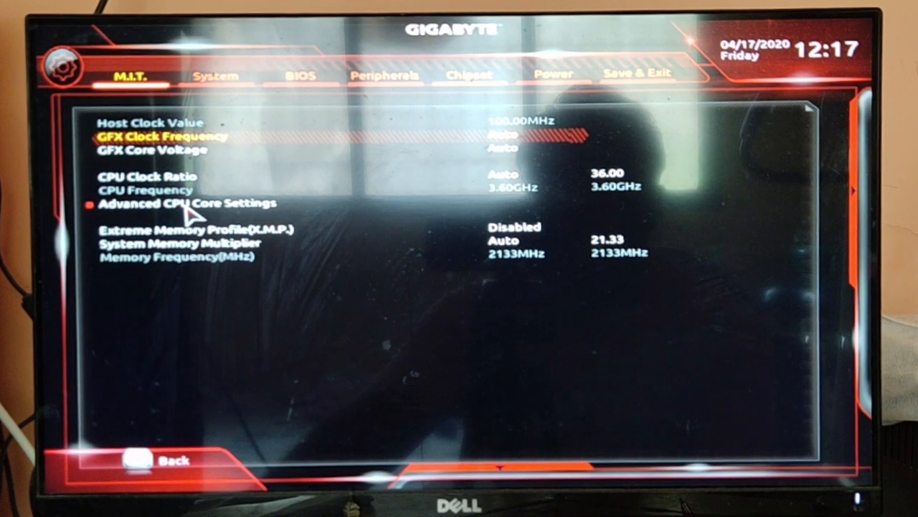
# - Set SVM Mode to Enabled in Advanced CPU Core Settings
pyautogui.click(189, 203)
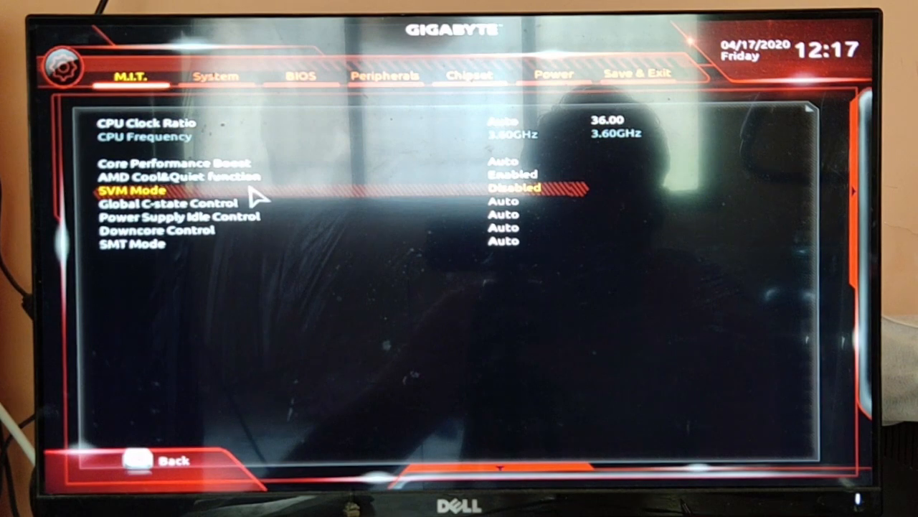
pyautogui.click(137, 190)
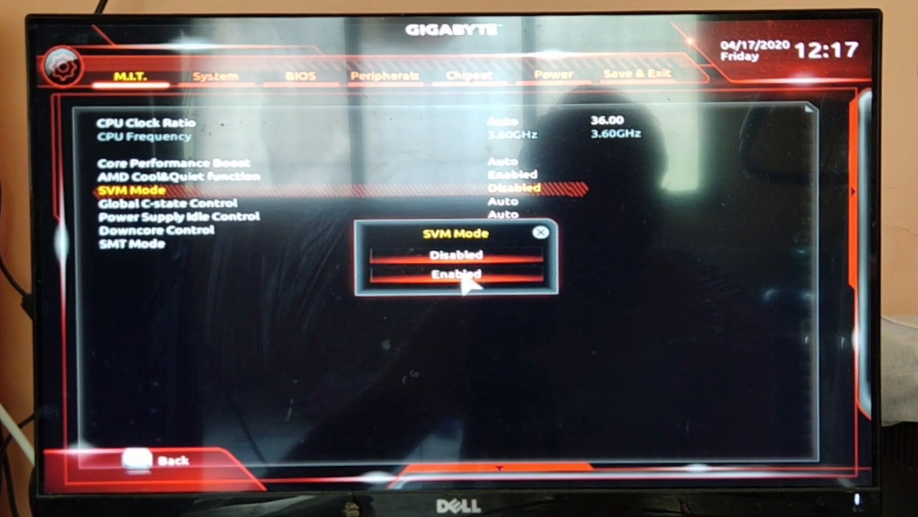
pyautogui.click(452, 274)
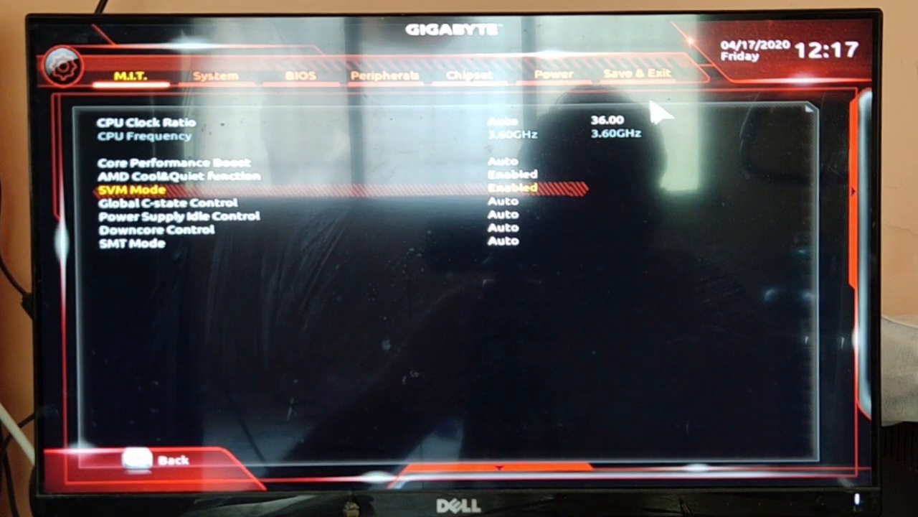
# - Save the configuration with Save & Exit Setup and confirm the reset
pyautogui.click(637, 75)
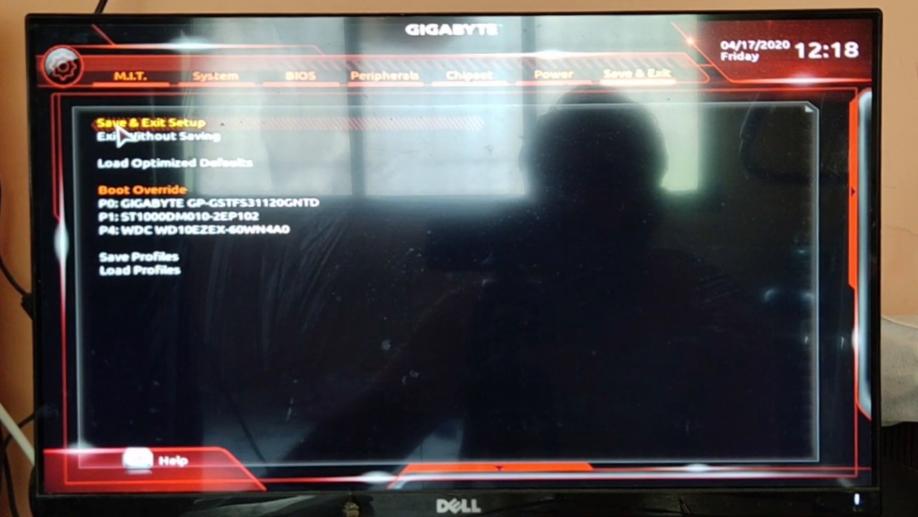
pyautogui.click(151, 122)
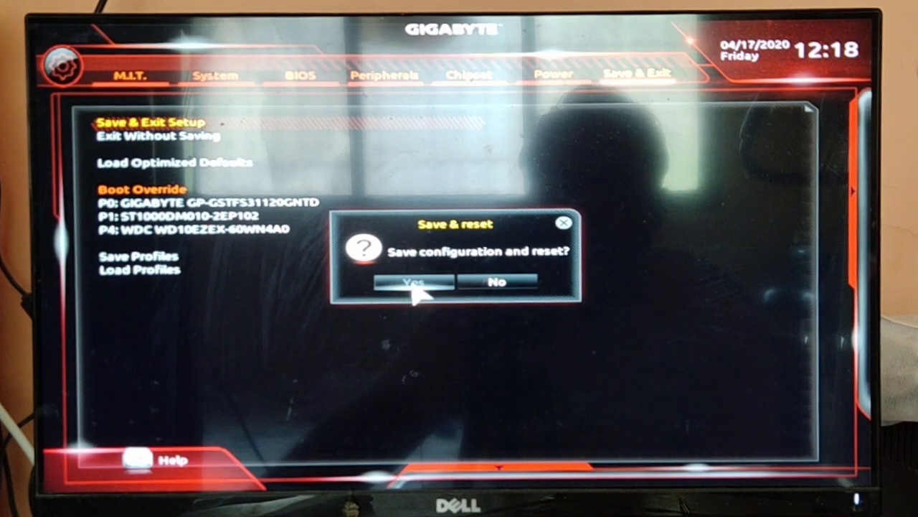
pyautogui.click(414, 281)
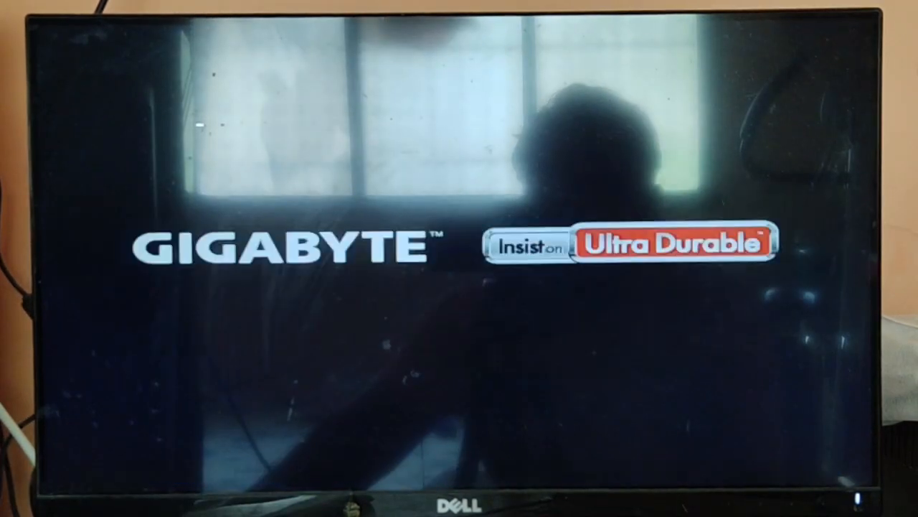